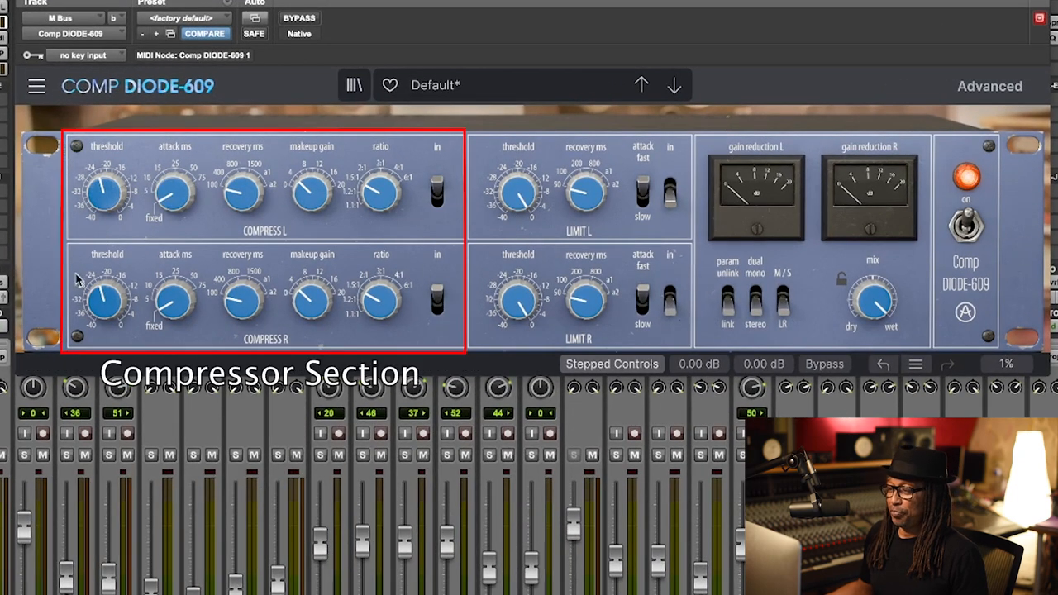
{"action": "mouse_move", "coordinate": [115, 162]}
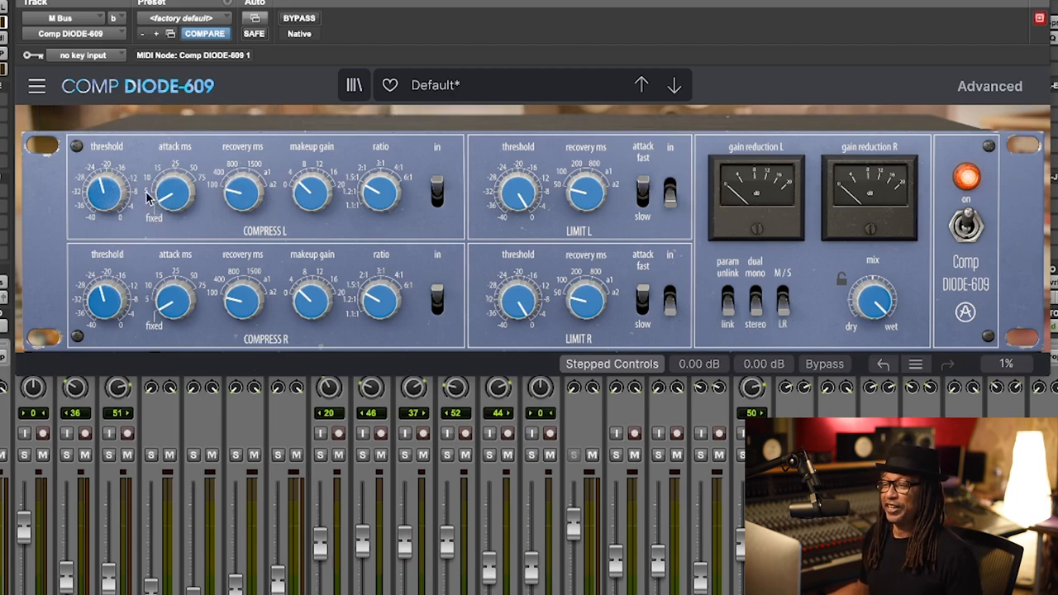
{"action": "mouse_move", "coordinate": [174, 213]}
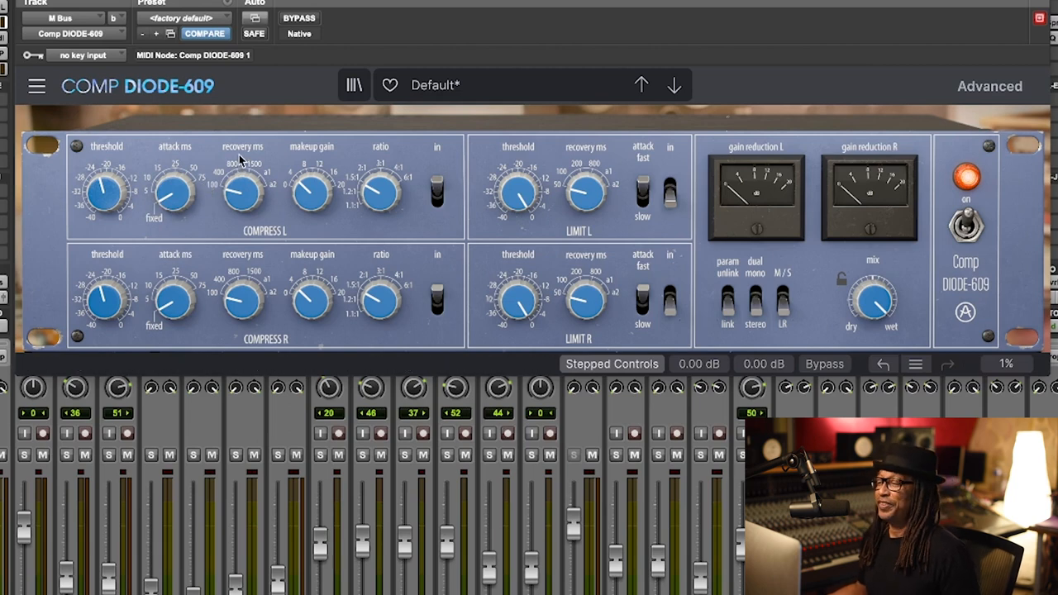
{"action": "mouse_move", "coordinate": [241, 194]}
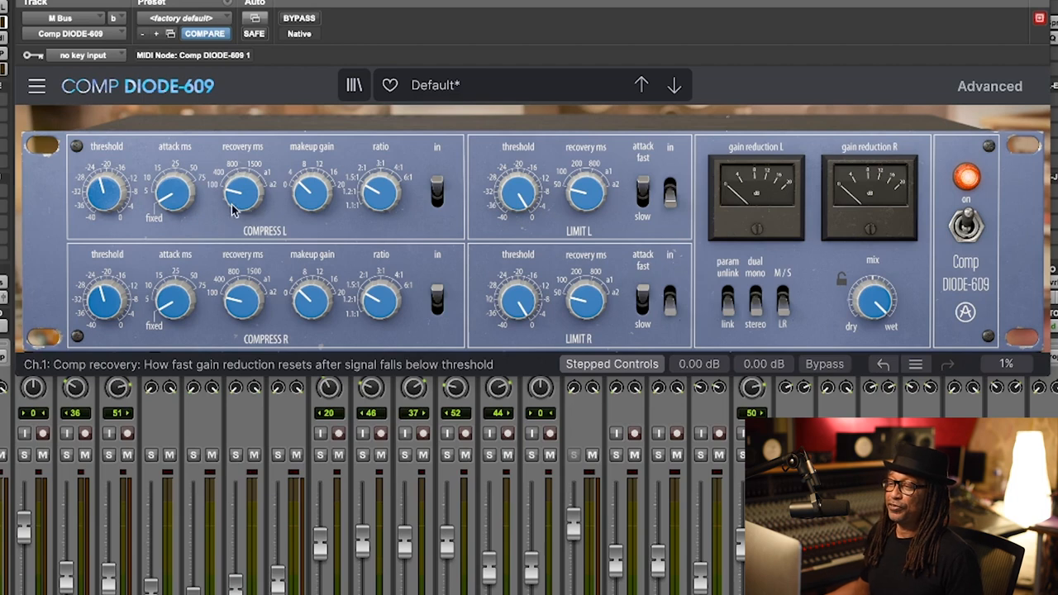
{"action": "mouse_move", "coordinate": [262, 171]}
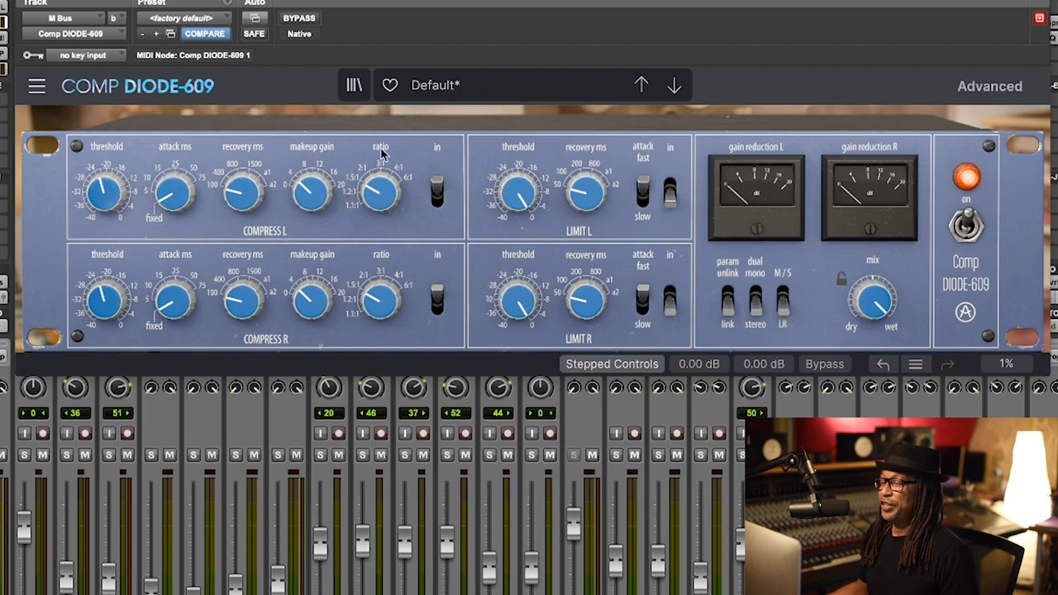
{"action": "mouse_move", "coordinate": [357, 190]}
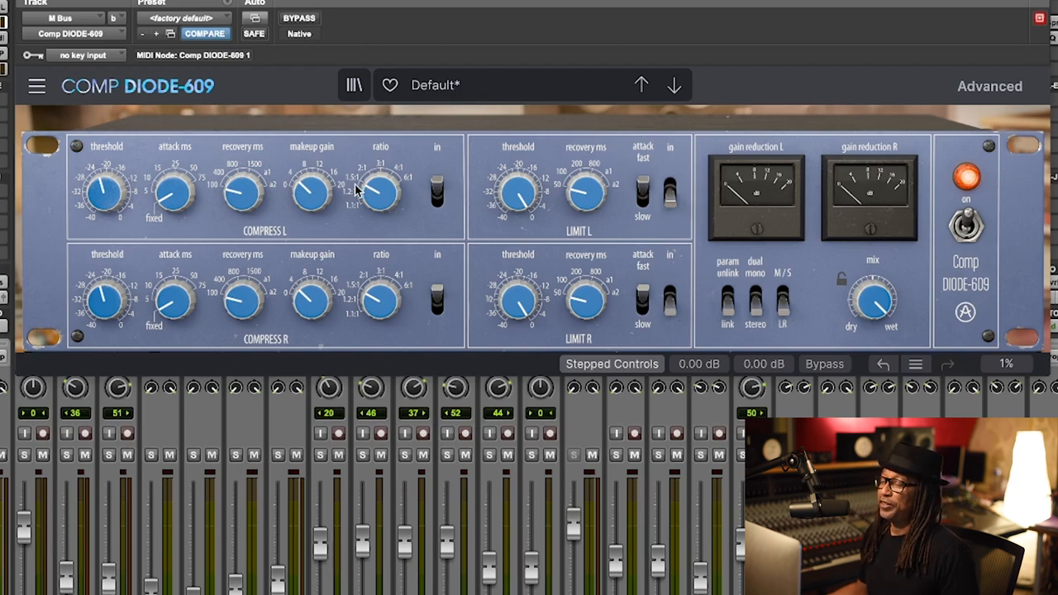
{"action": "mouse_move", "coordinate": [380, 194]}
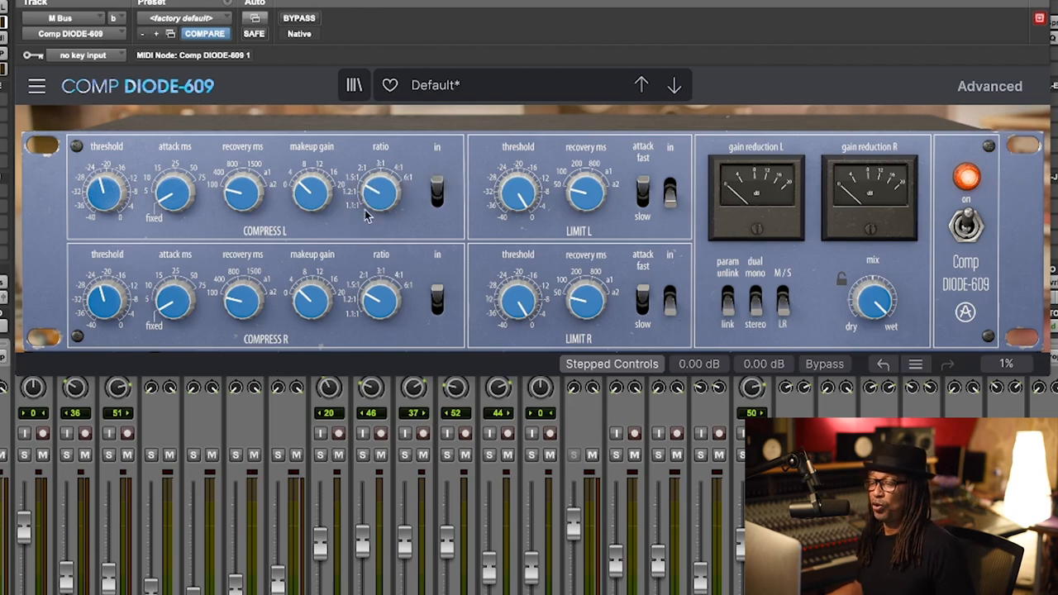
{"action": "mouse_move", "coordinate": [426, 194]}
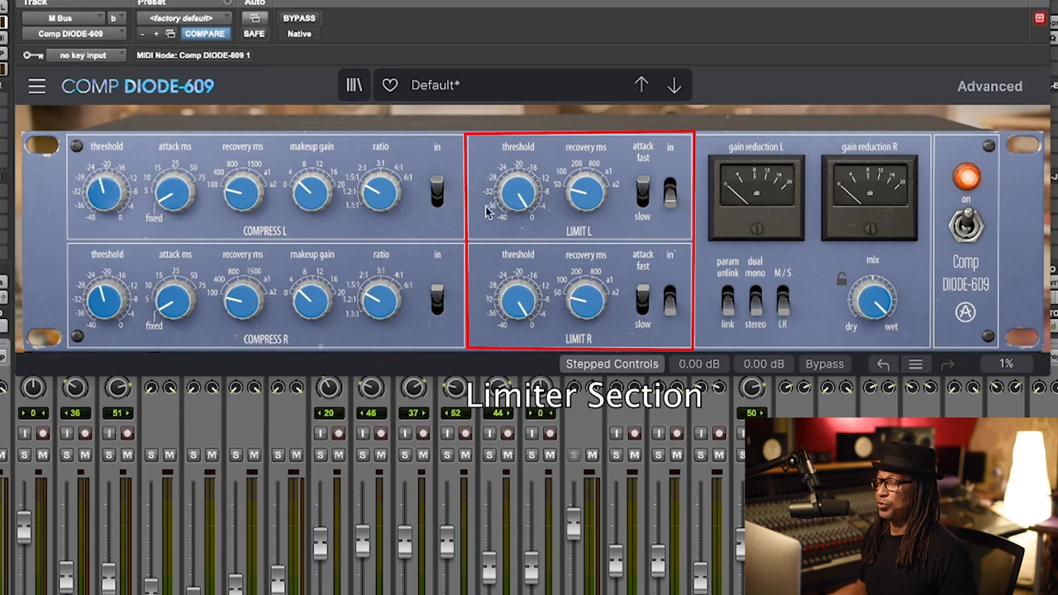
{"action": "mouse_move", "coordinate": [588, 183]}
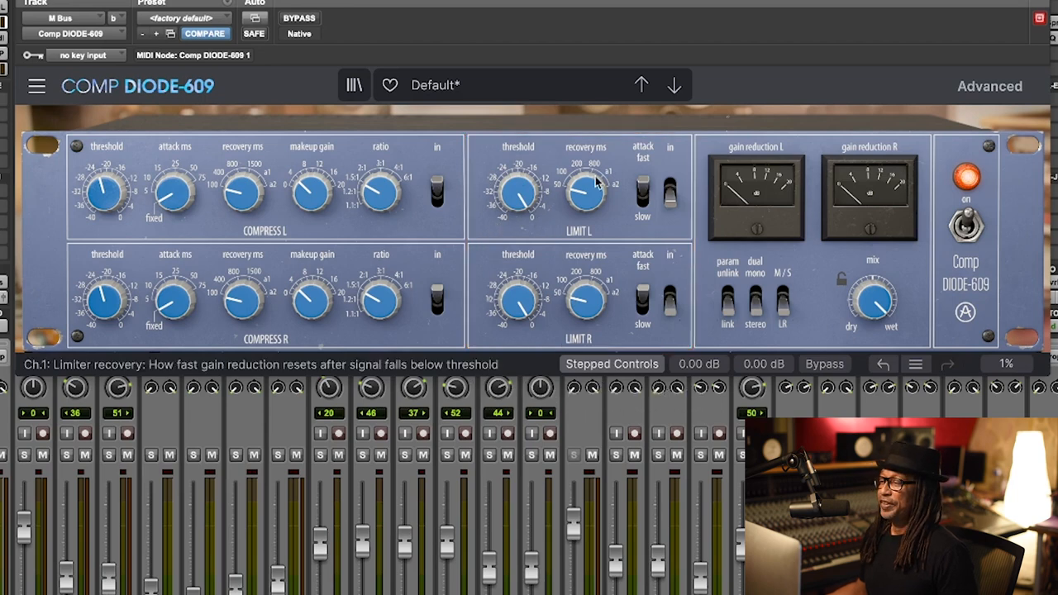
{"action": "mouse_move", "coordinate": [566, 200]}
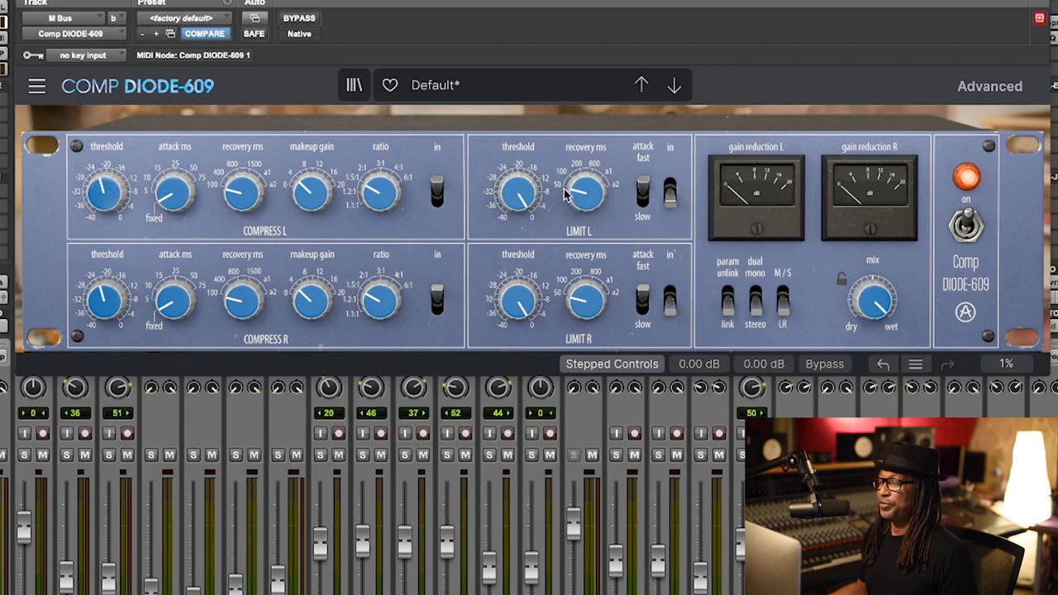
{"action": "mouse_move", "coordinate": [587, 194]}
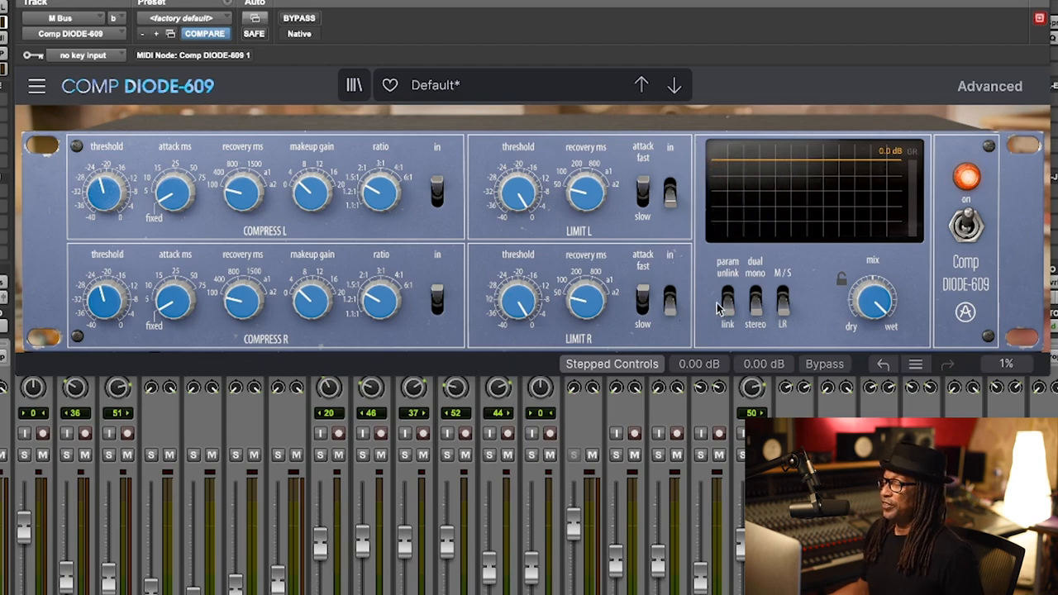
{"action": "mouse_move", "coordinate": [785, 190]}
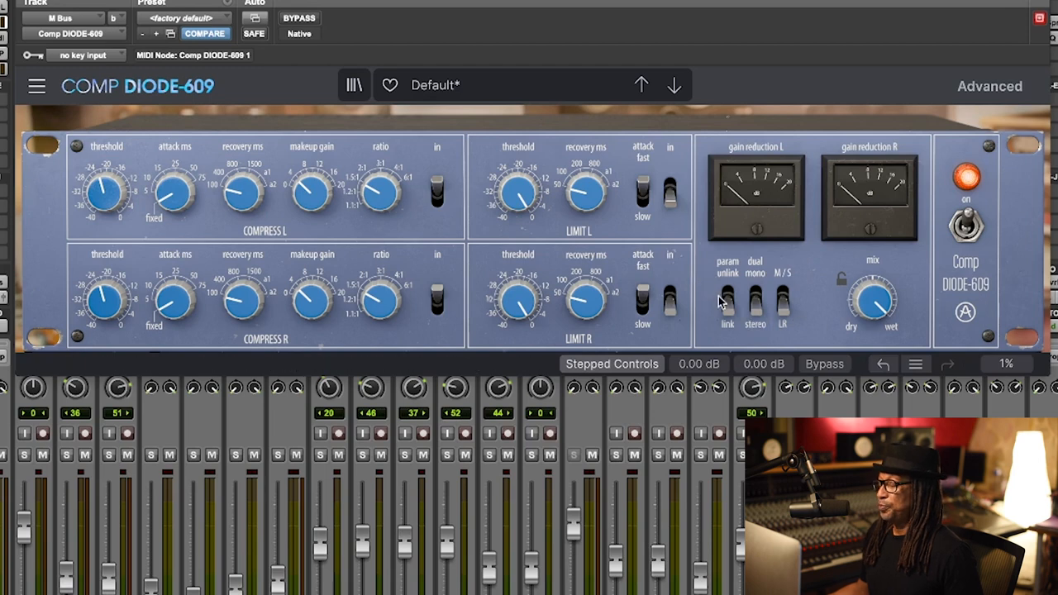
{"action": "mouse_move", "coordinate": [738, 331]}
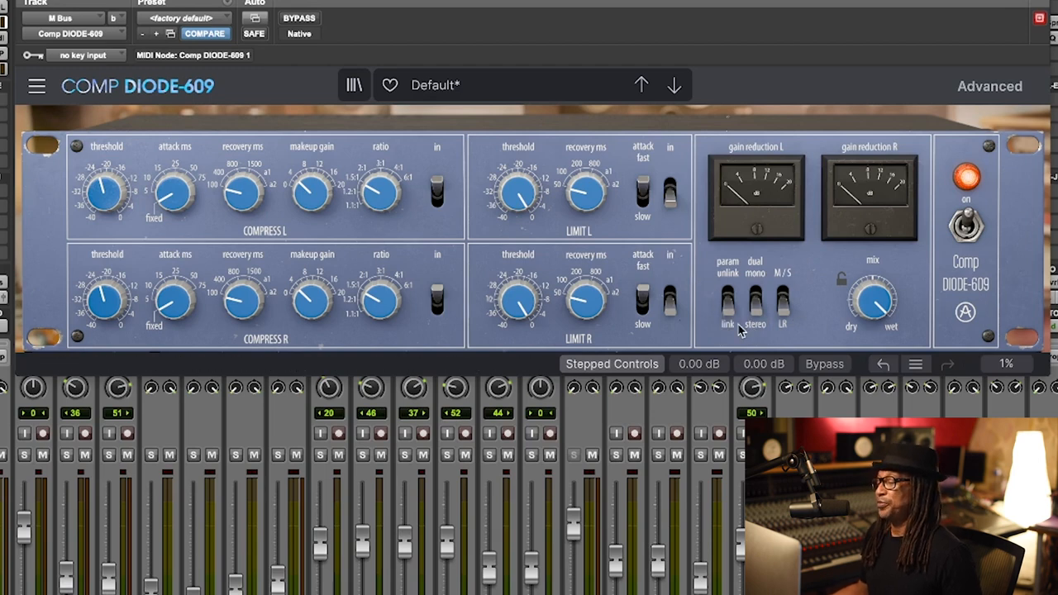
{"action": "mouse_move", "coordinate": [758, 333]}
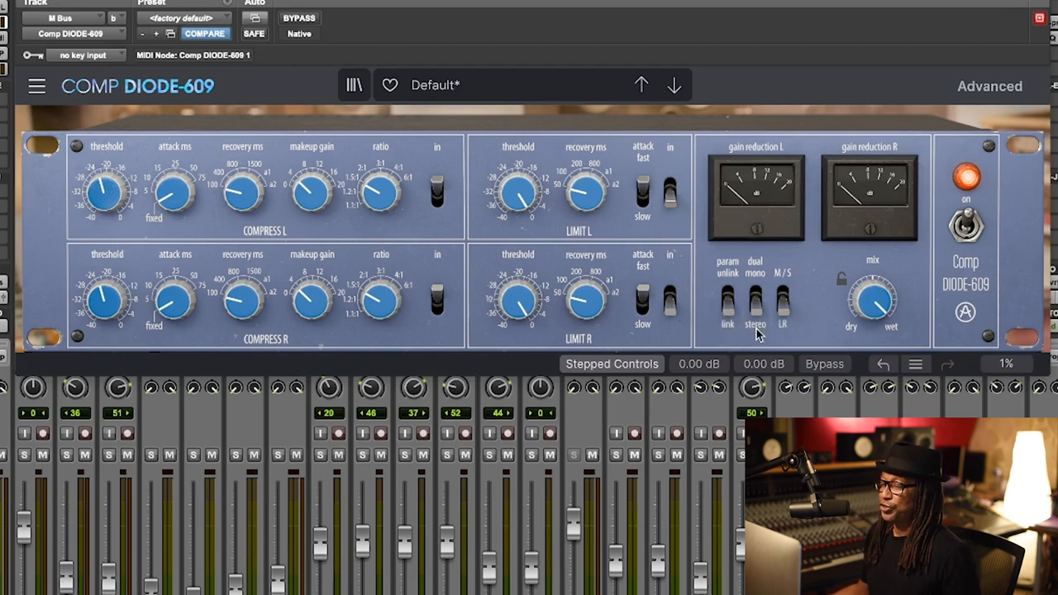
{"action": "mouse_move", "coordinate": [785, 285]}
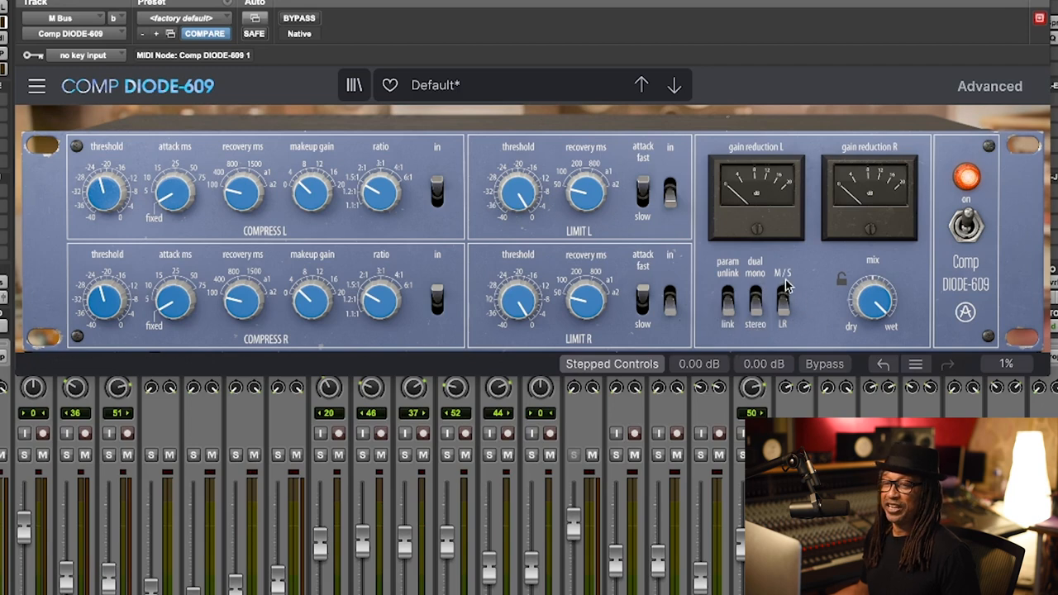
{"action": "mouse_move", "coordinate": [841, 278]}
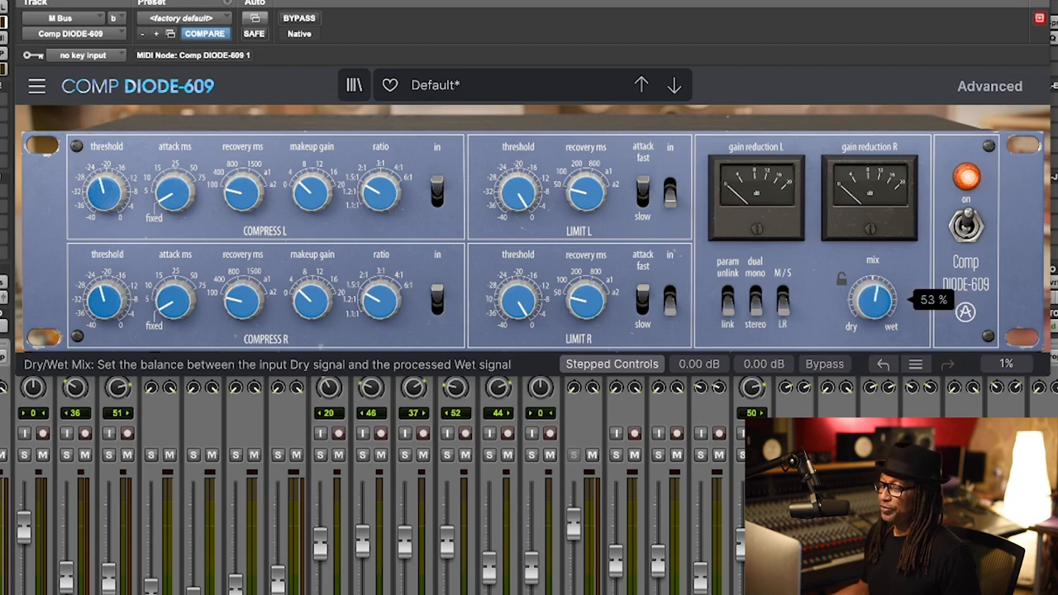
Turn the DIODE-609 mix knob back toward fully wet, then show the Advanced panel.
{"action": "left_click_drag", "start_coordinate": [872, 306], "coordinate": [872, 281]}
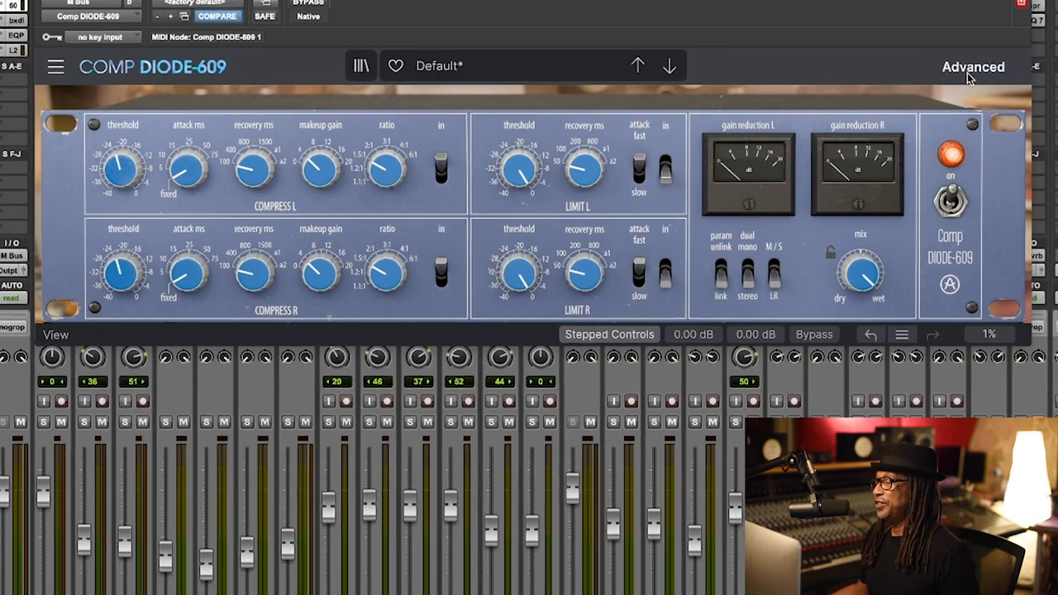
{"action": "left_click", "coordinate": [973, 67]}
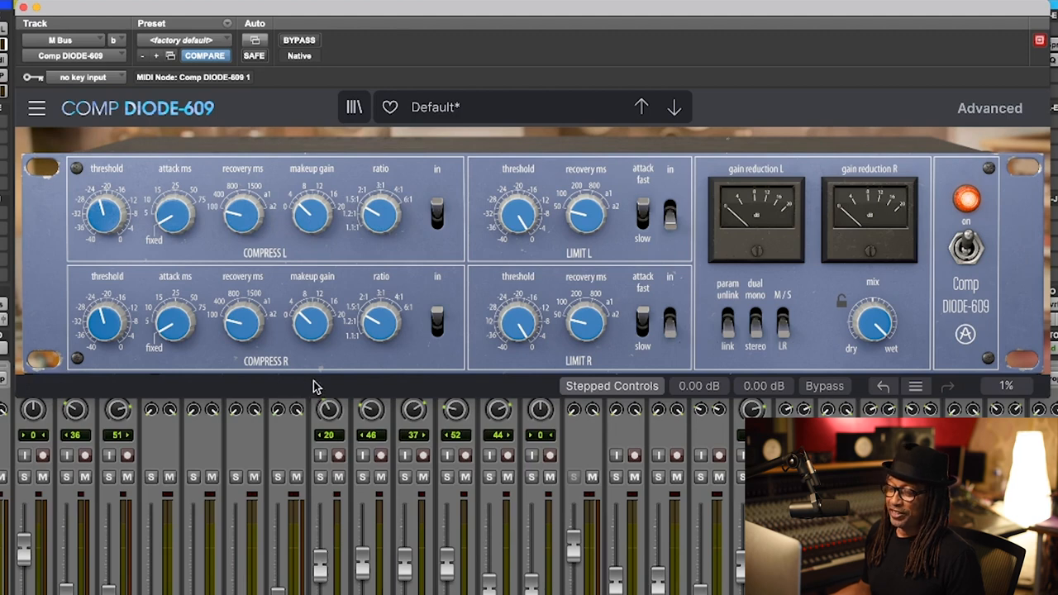
{"action": "mouse_move", "coordinate": [175, 322]}
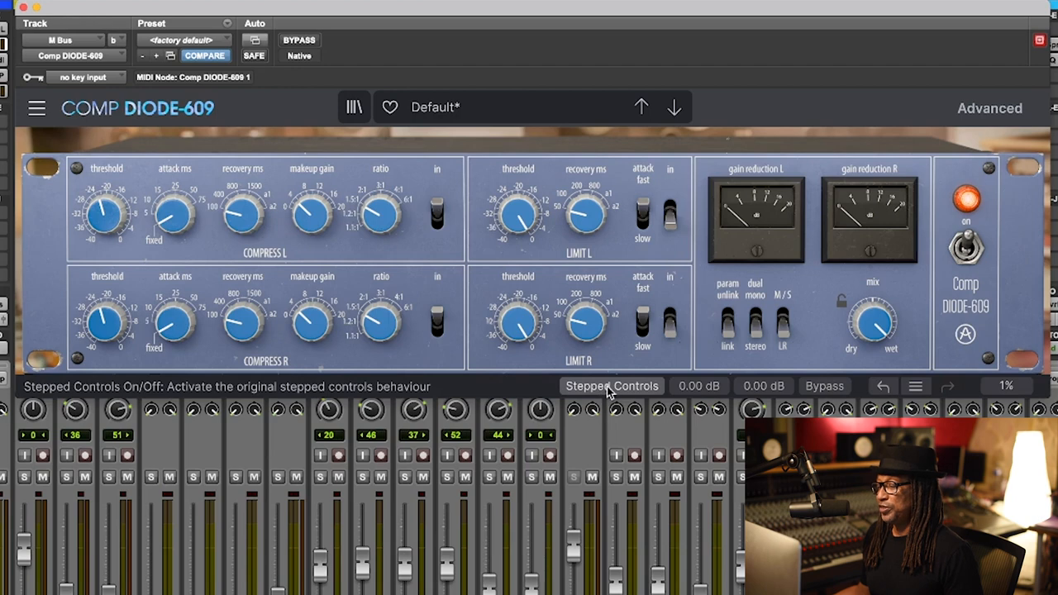
{"action": "mouse_move", "coordinate": [161, 259]}
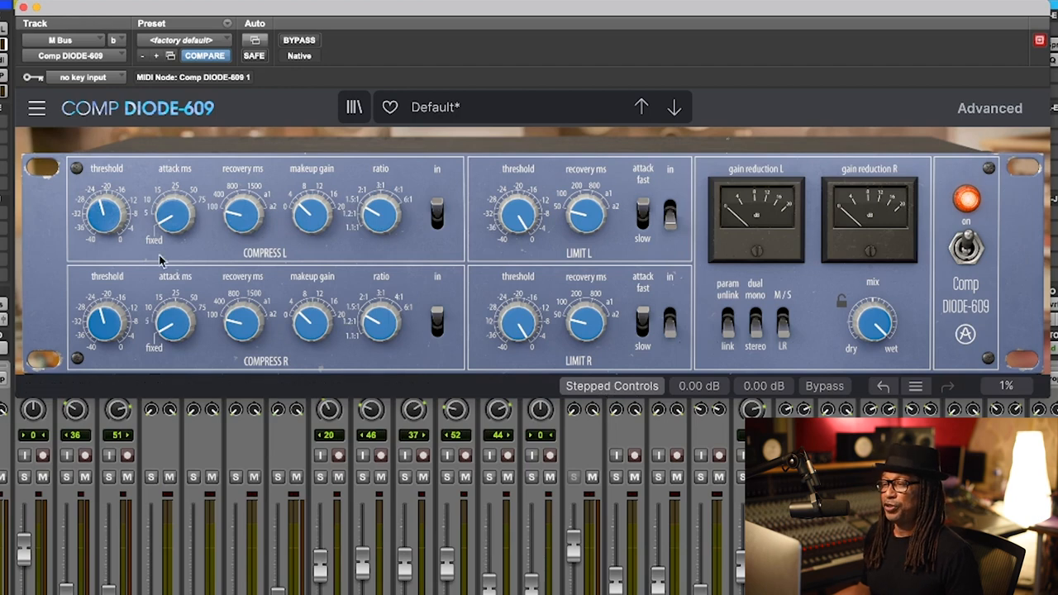
{"action": "mouse_move", "coordinate": [128, 252]}
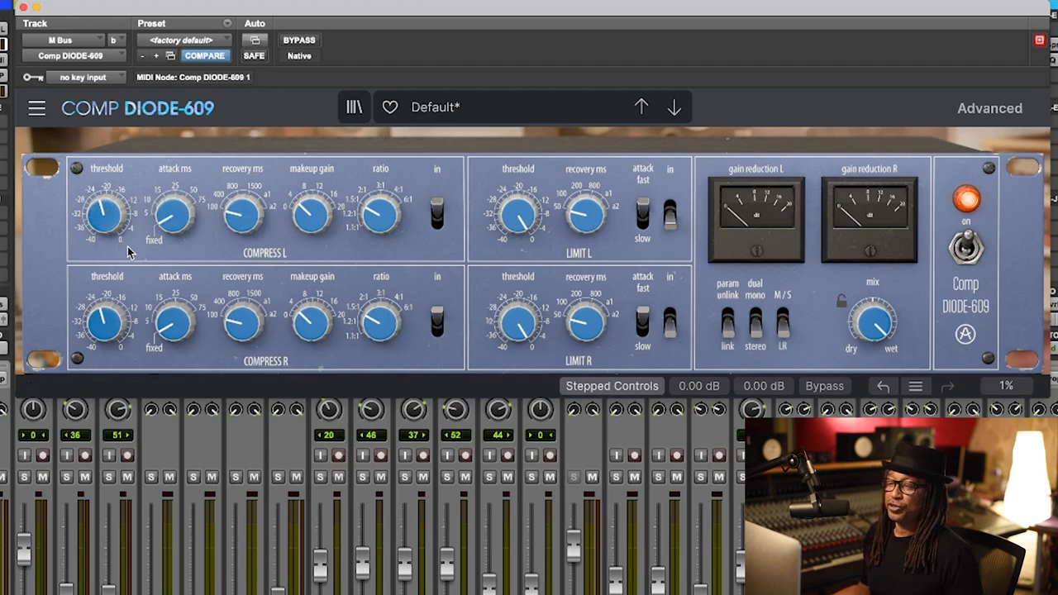
{"action": "mouse_move", "coordinate": [115, 244]}
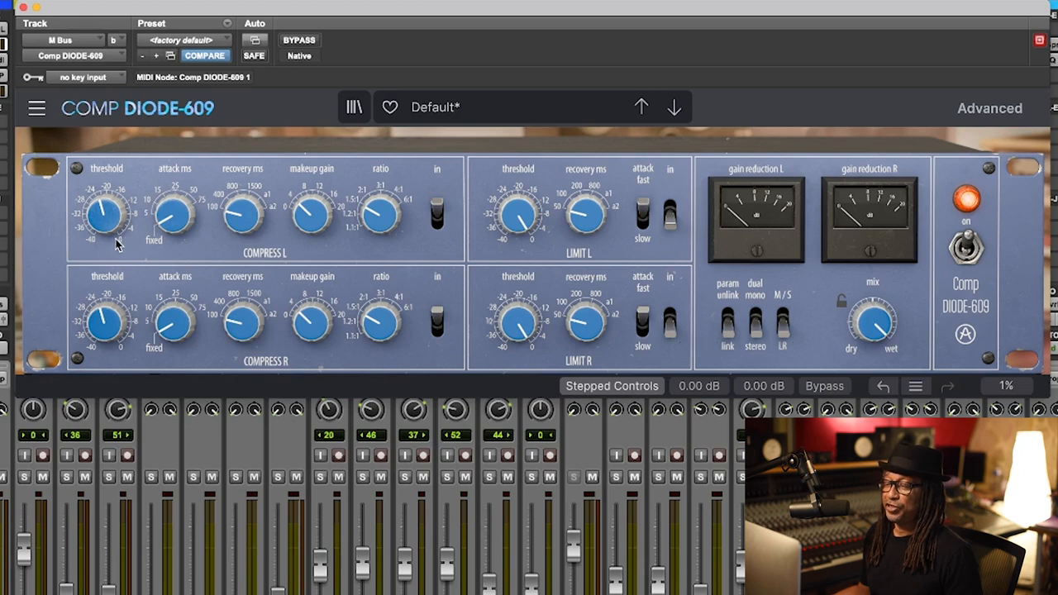
{"action": "mouse_move", "coordinate": [122, 240]}
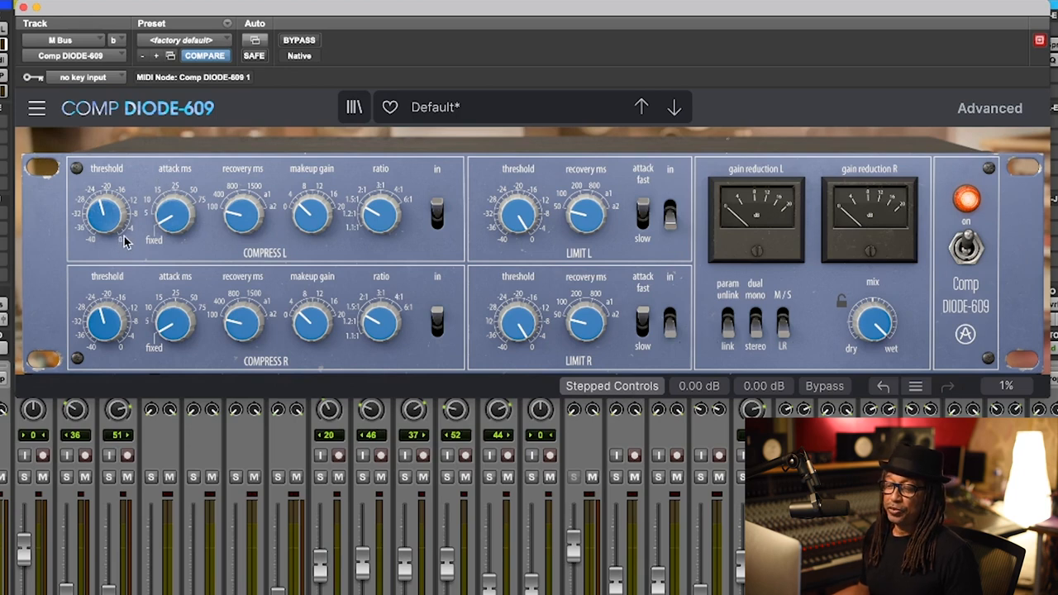
{"action": "mouse_move", "coordinate": [133, 238]}
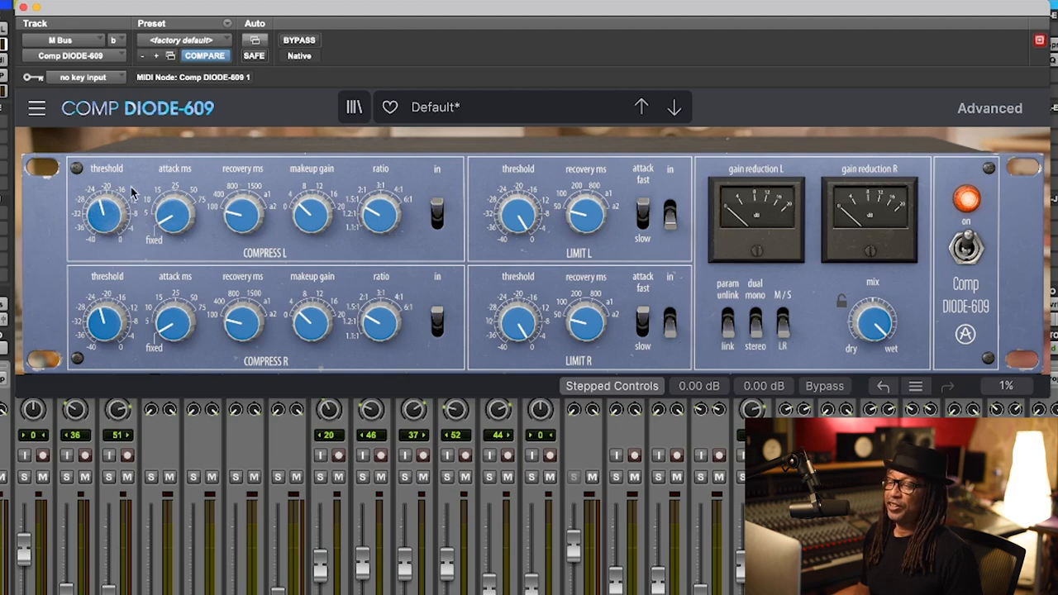
{"action": "mouse_move", "coordinate": [612, 386]}
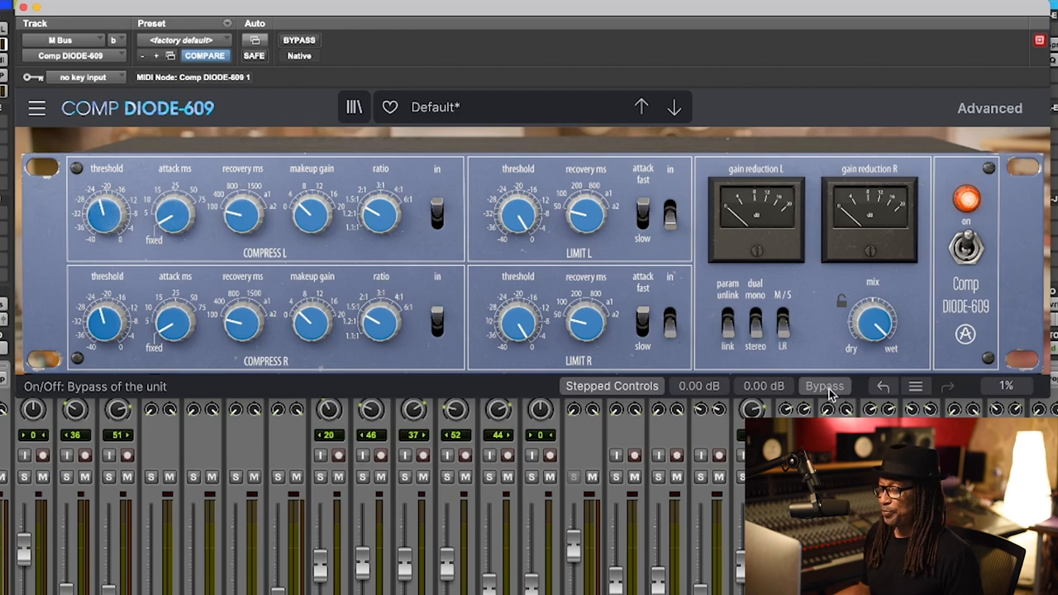
{"action": "mouse_move", "coordinate": [874, 401]}
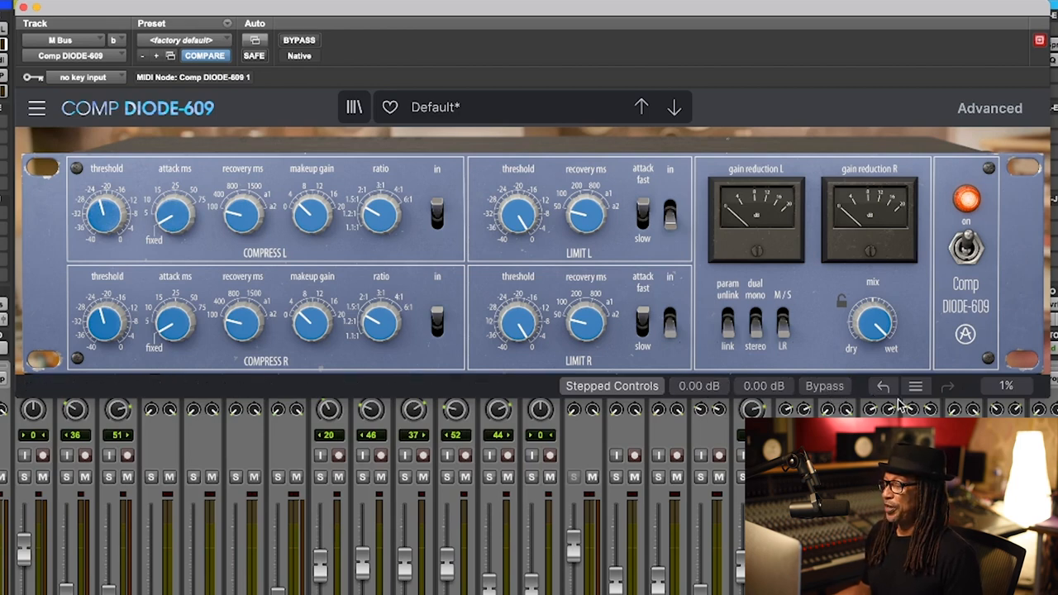
{"action": "left_click", "coordinate": [37, 108]}
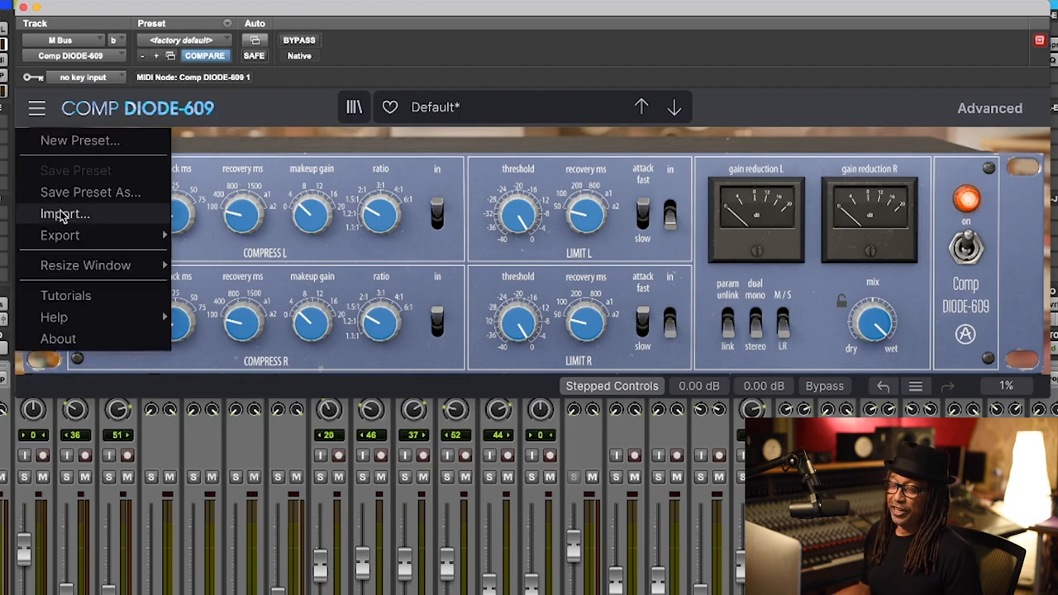
{"action": "left_click", "coordinate": [354, 107]}
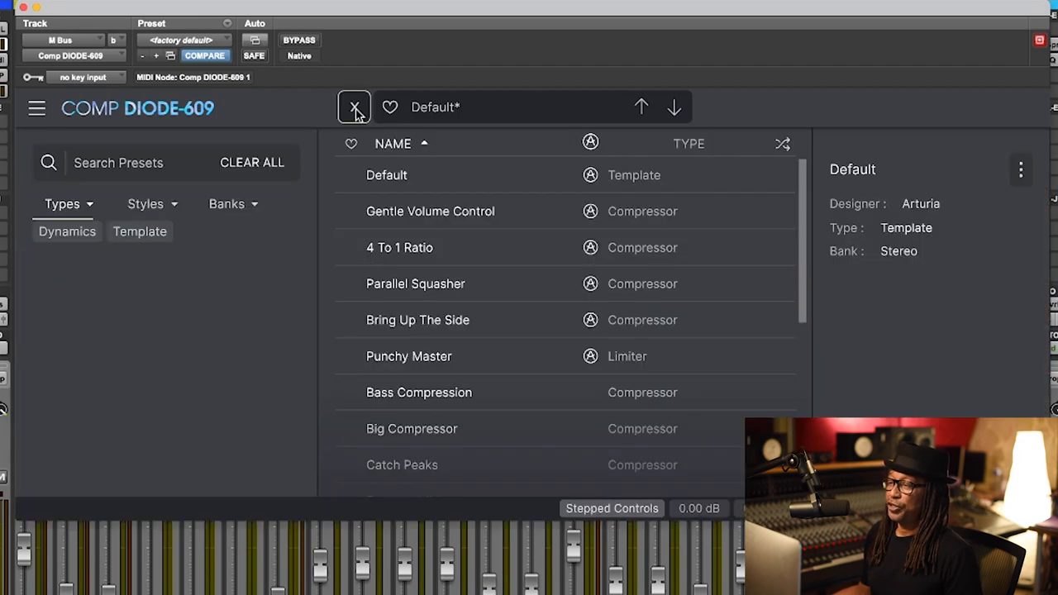
{"action": "left_click", "coordinate": [353, 107]}
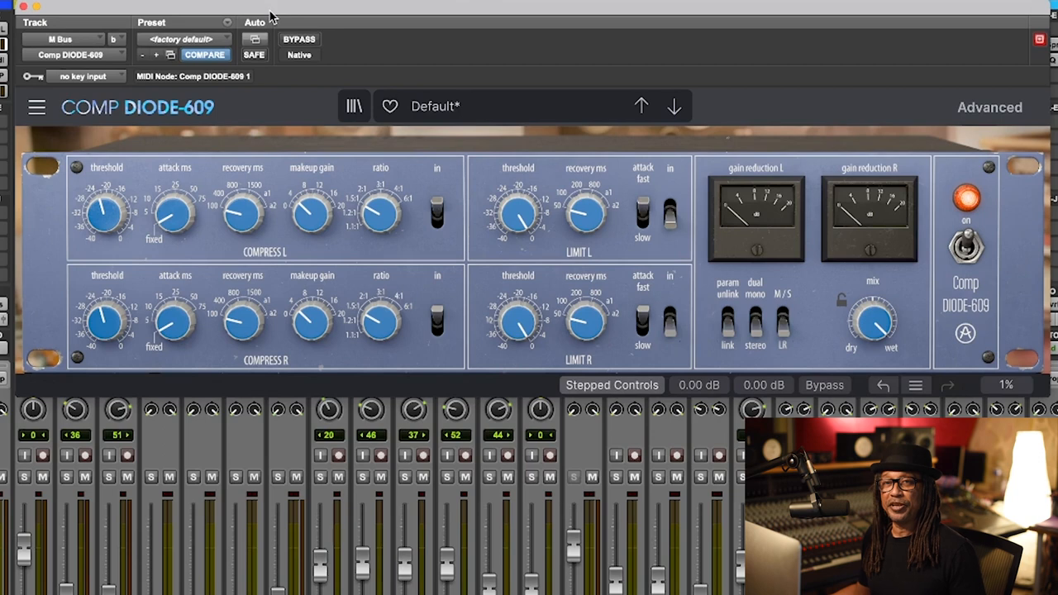
{"action": "mouse_move", "coordinate": [62, 260]}
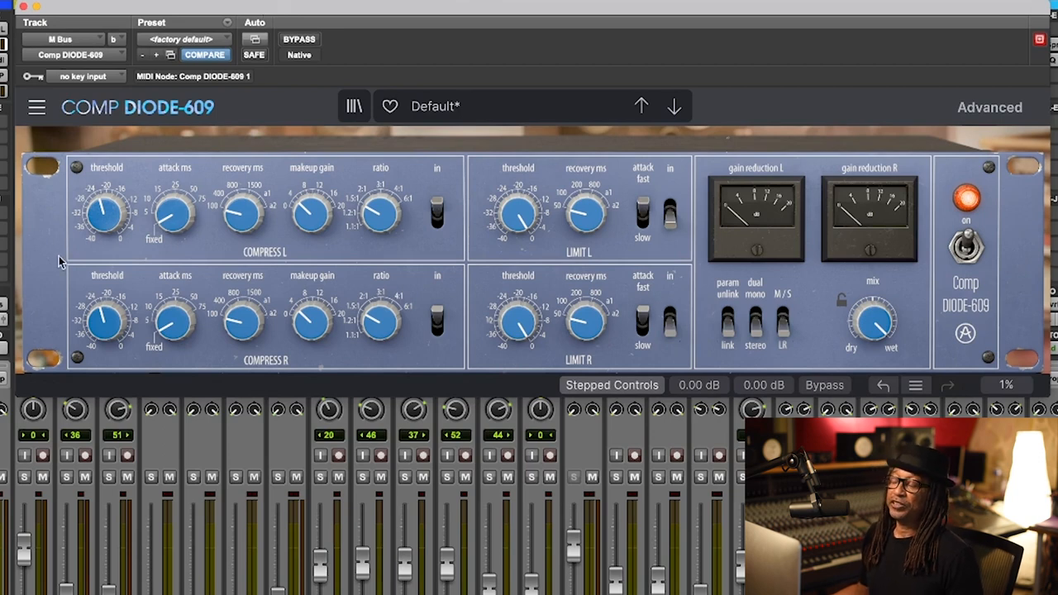
{"action": "mouse_move", "coordinate": [381, 214]}
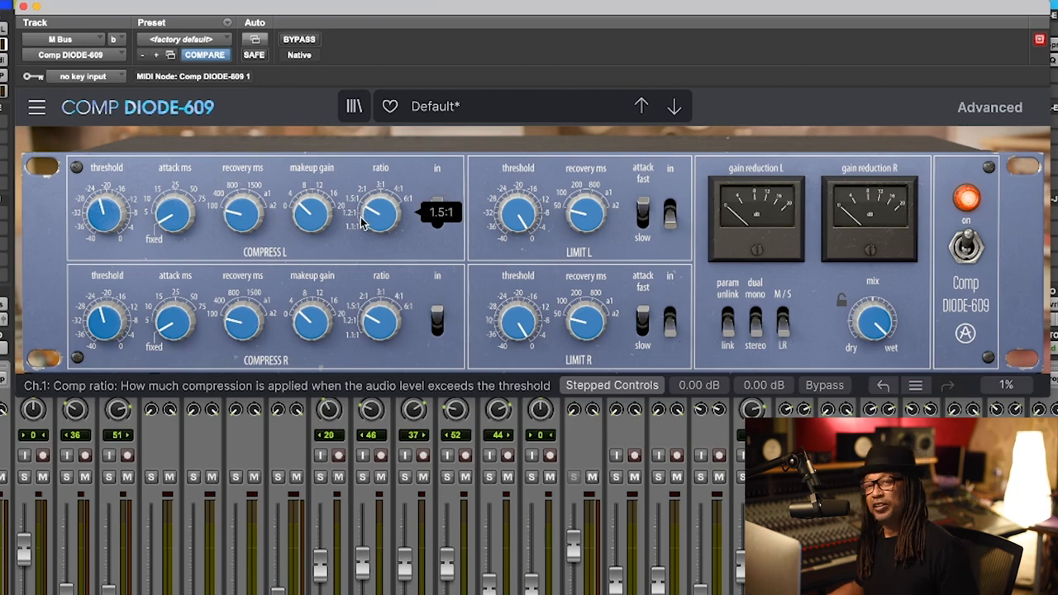
{"action": "mouse_move", "coordinate": [257, 263]}
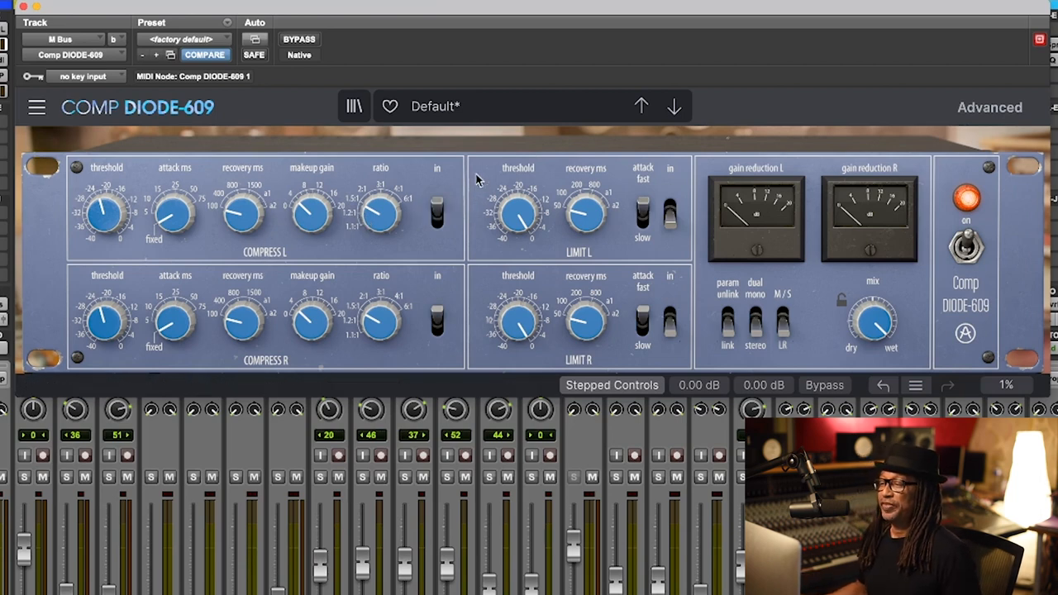
{"action": "mouse_move", "coordinate": [202, 219]}
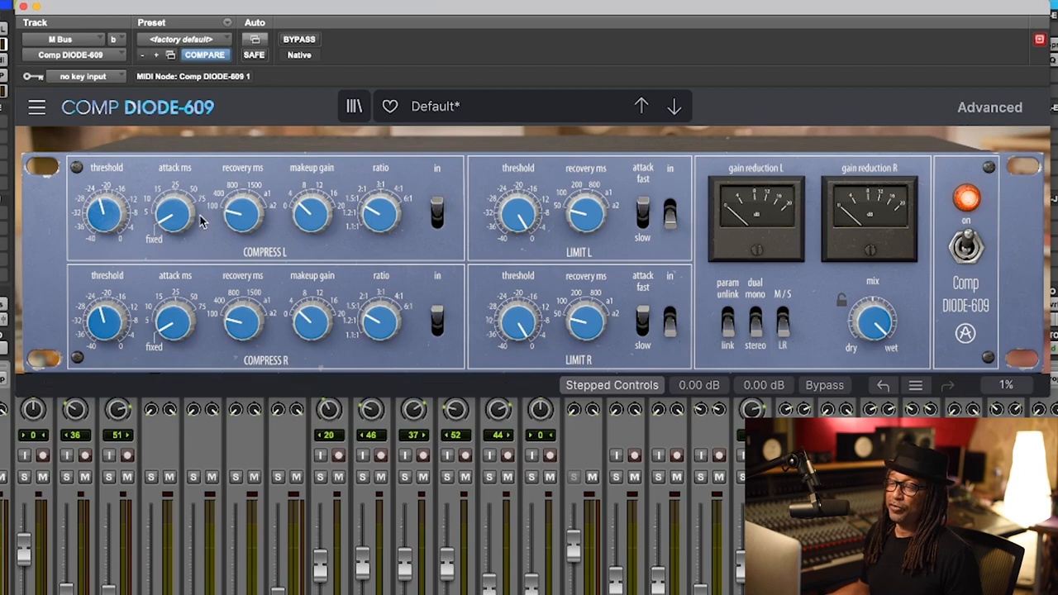
{"action": "mouse_move", "coordinate": [208, 219]}
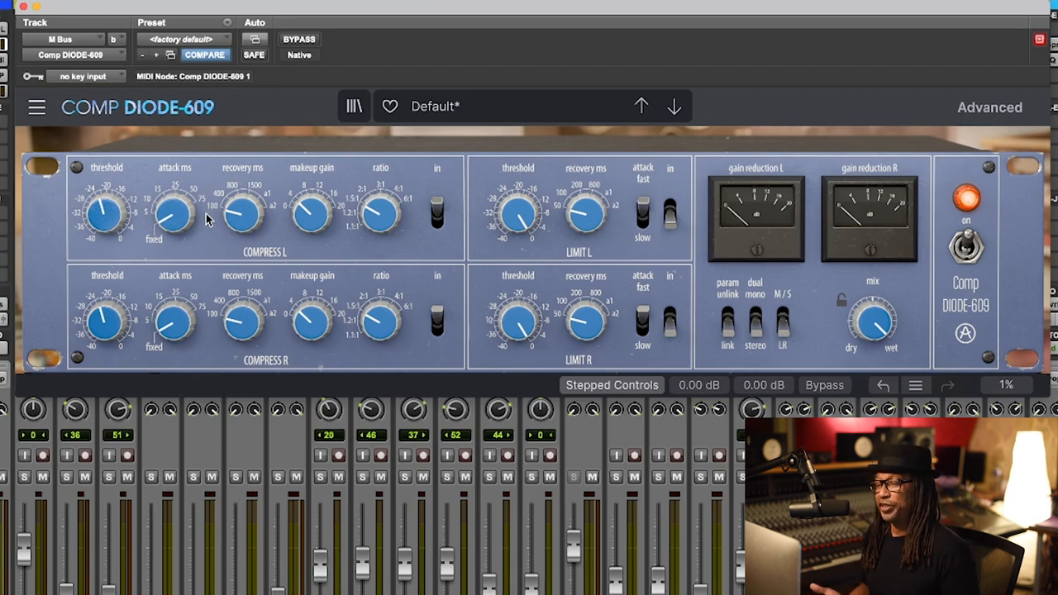
{"action": "mouse_move", "coordinate": [157, 230]}
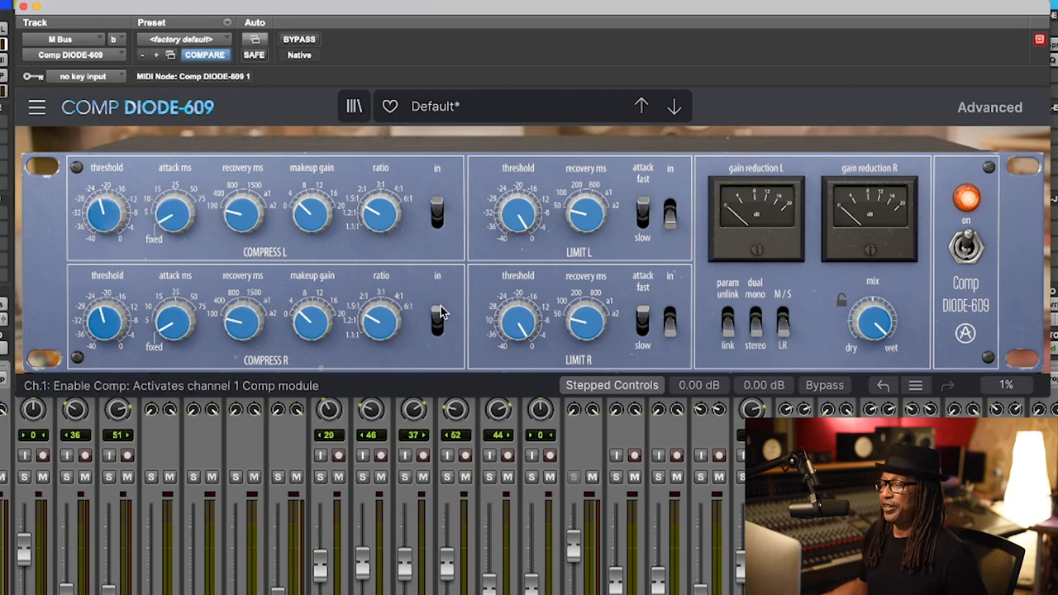
{"action": "mouse_move", "coordinate": [445, 508]}
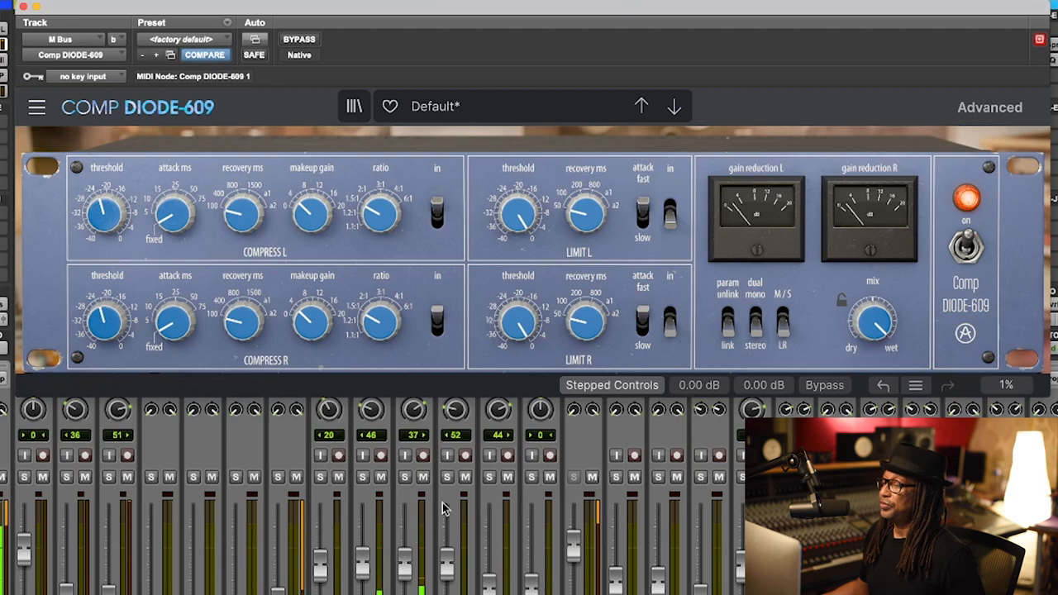
{"action": "mouse_move", "coordinate": [539, 409]}
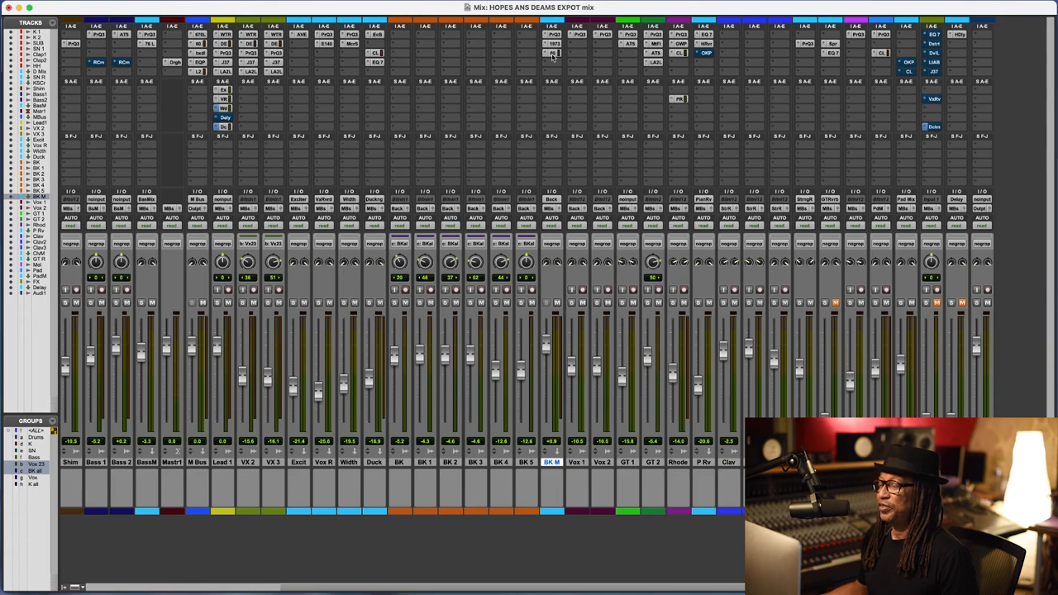
Open the Comp DIODE-609 insert on the BK M background-vocal track.
{"action": "left_click", "coordinate": [553, 53]}
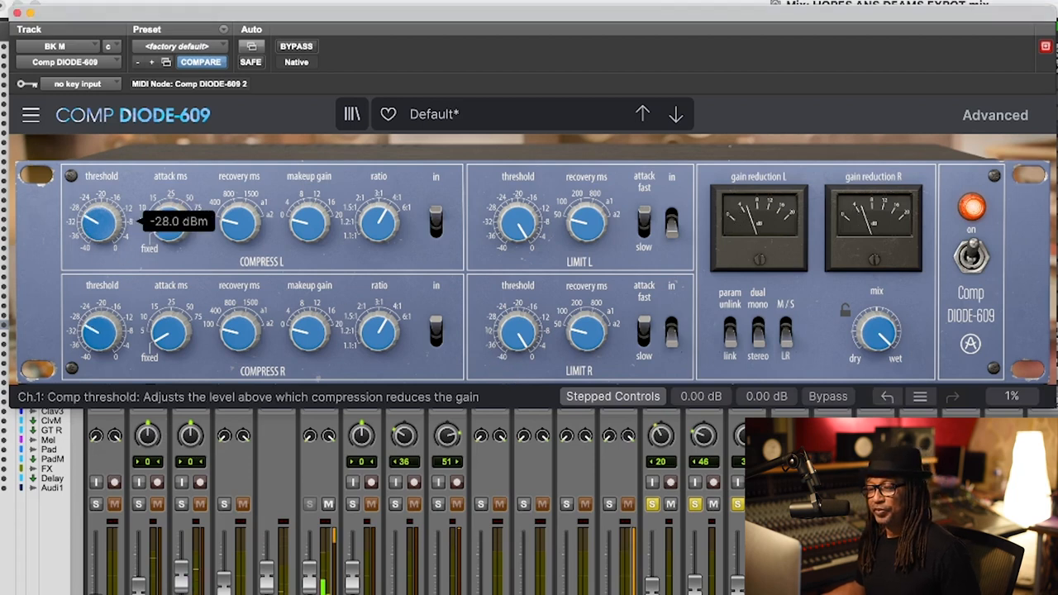
Set BK M DIODE-609 threshold to -30 dBm, clear mixer solos, raise makeup gain to +4 dB.
{"action": "left_click_drag", "start_coordinate": [101, 221], "coordinate": [98, 227]}
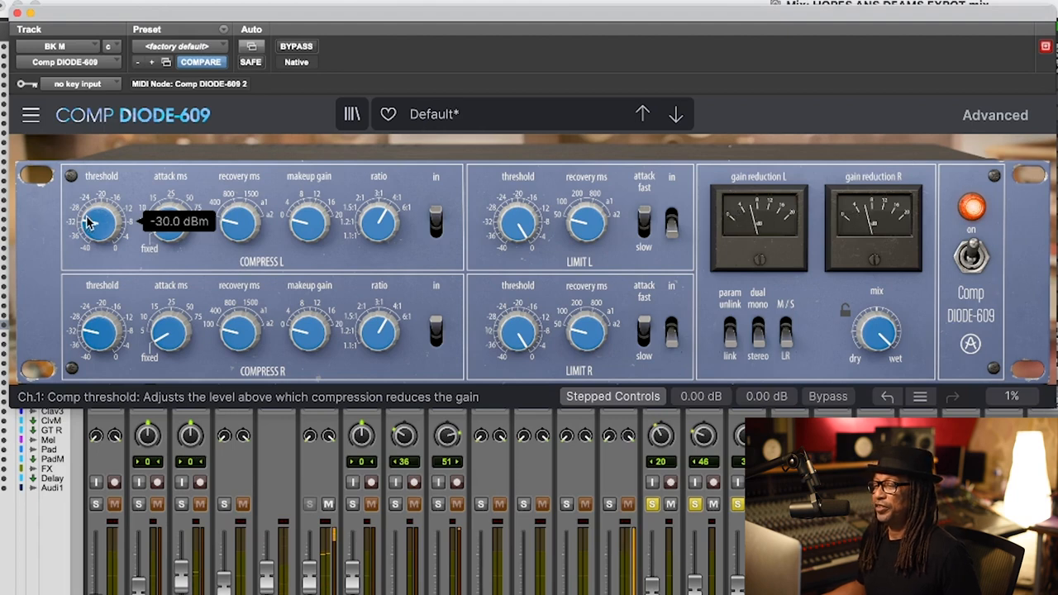
{"action": "mouse_move", "coordinate": [126, 196]}
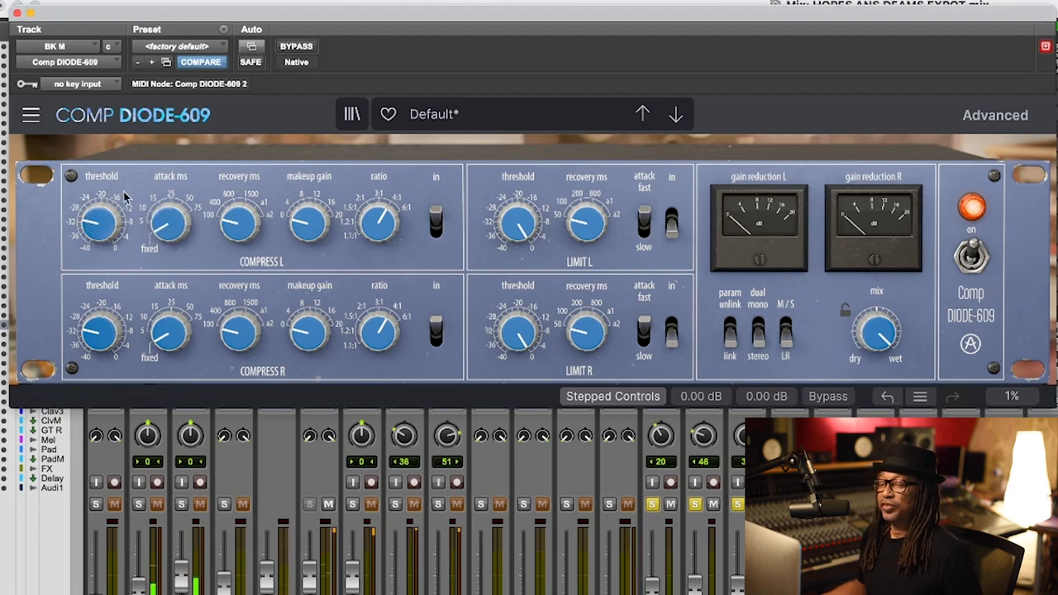
{"action": "mouse_move", "coordinate": [697, 504]}
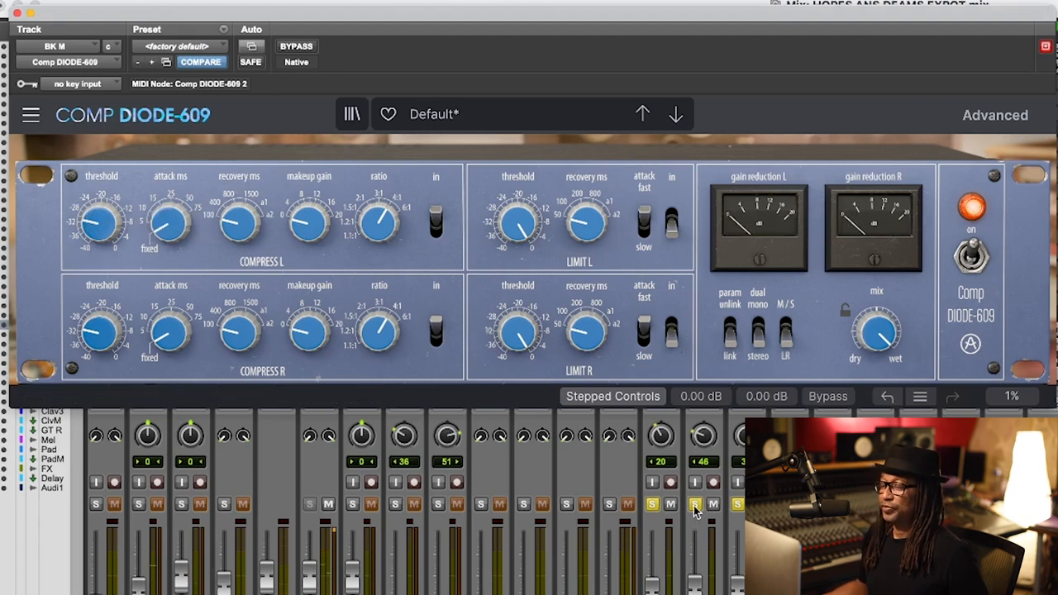
{"action": "left_click", "coordinate": [694, 504]}
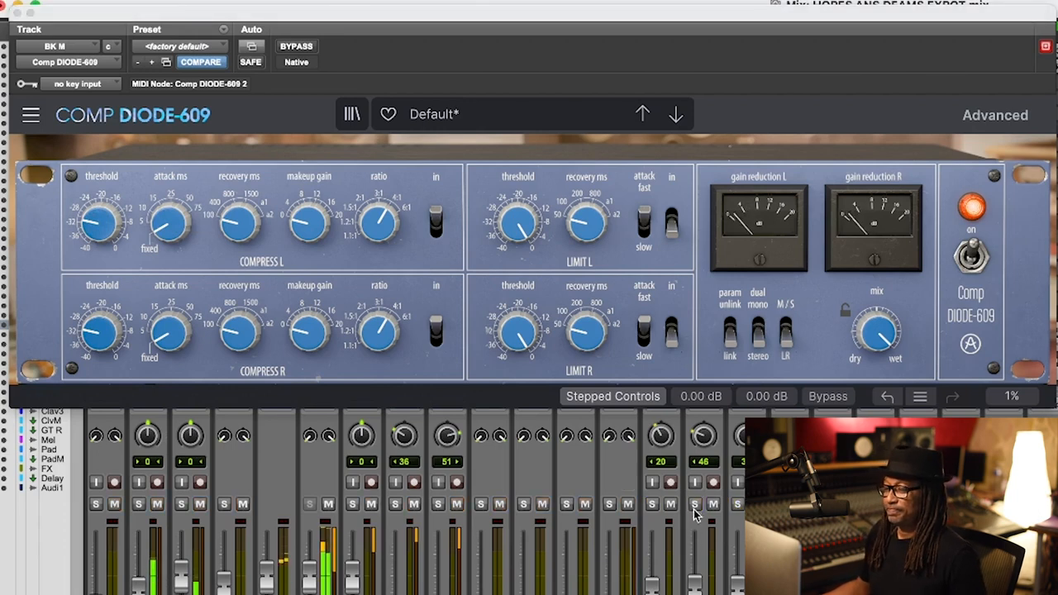
{"action": "mouse_move", "coordinate": [307, 224]}
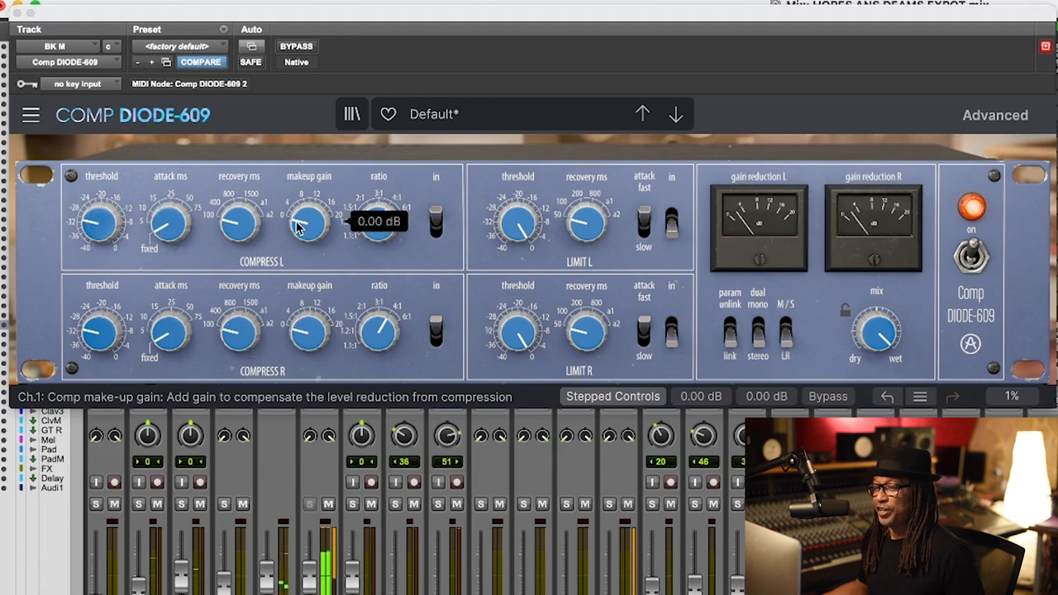
{"action": "left_click_drag", "start_coordinate": [308, 223], "coordinate": [308, 211]}
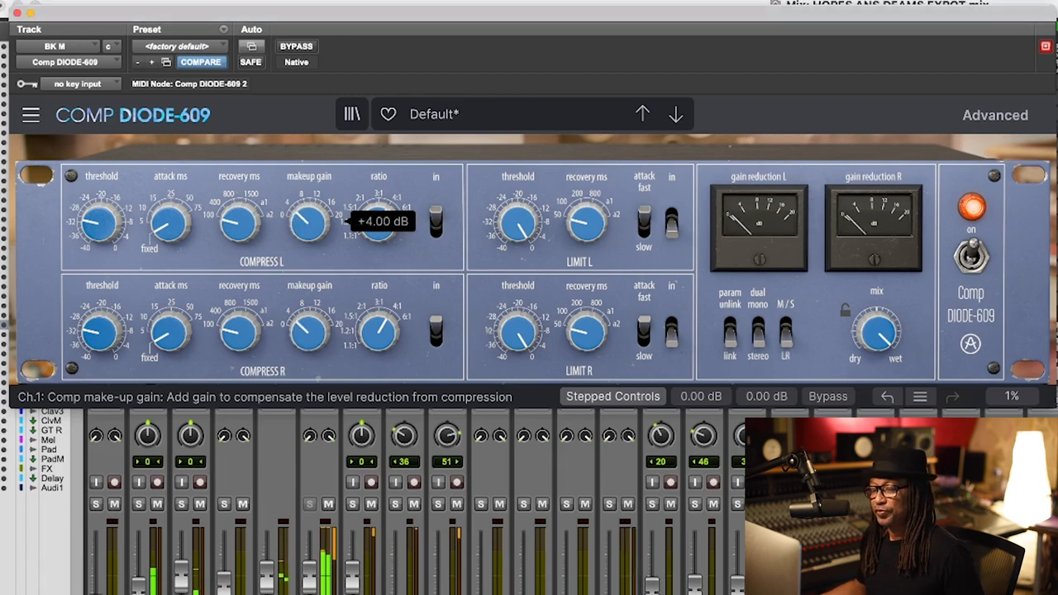